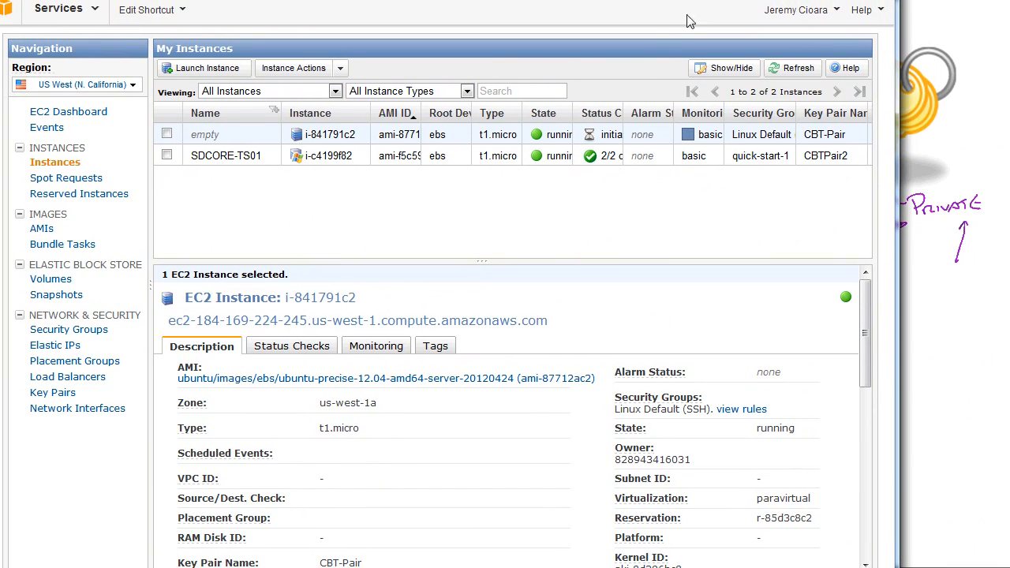
- Start the classic instance launch wizard, choose an AMI and accept default instance details
click(203, 68)
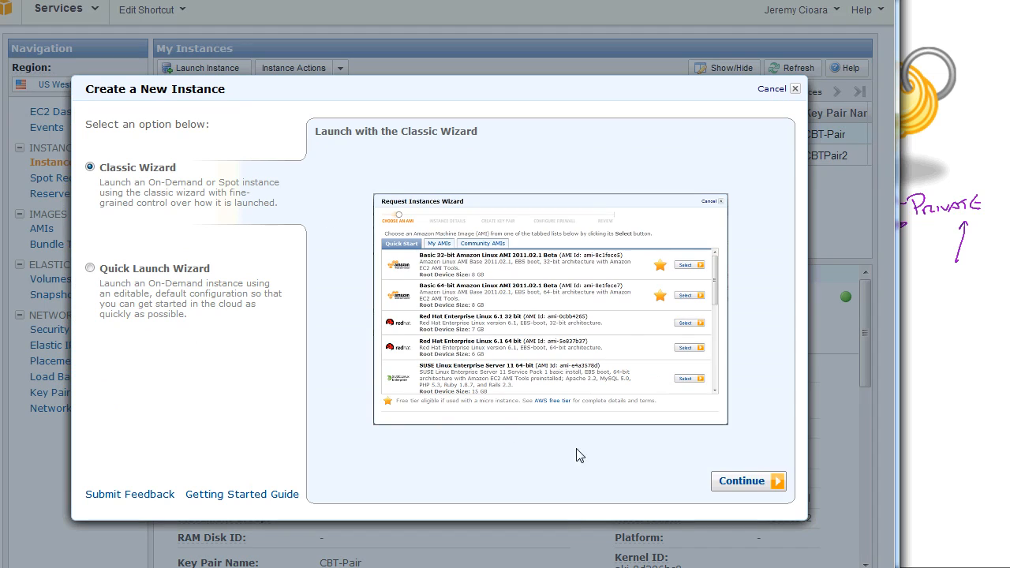
click(748, 480)
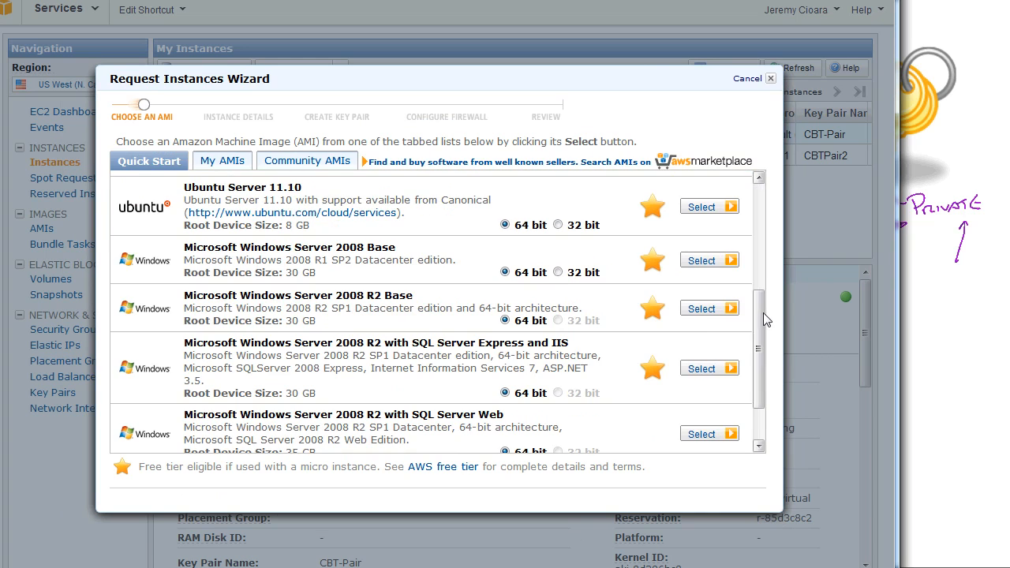
click(701, 206)
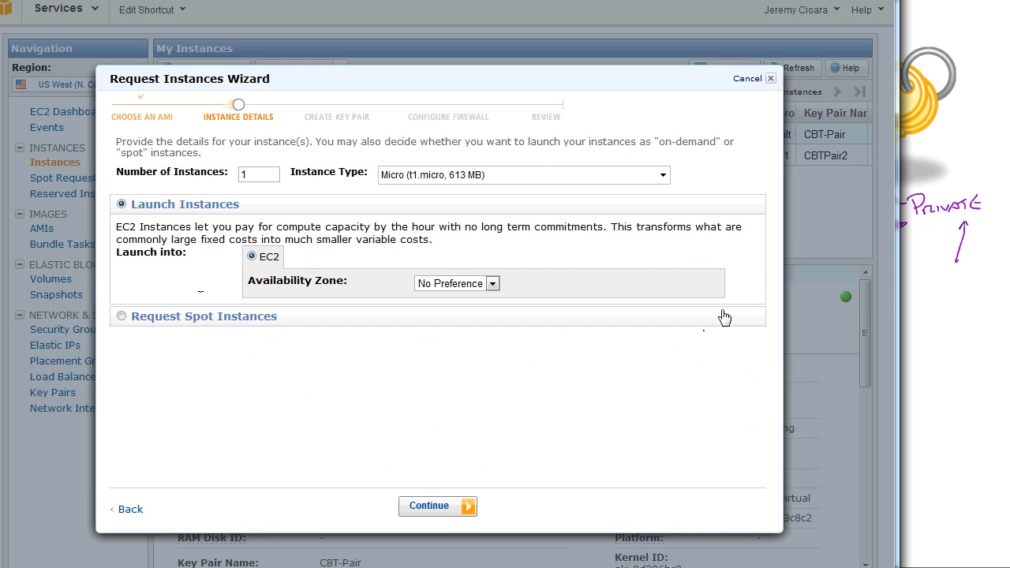
click(432, 505)
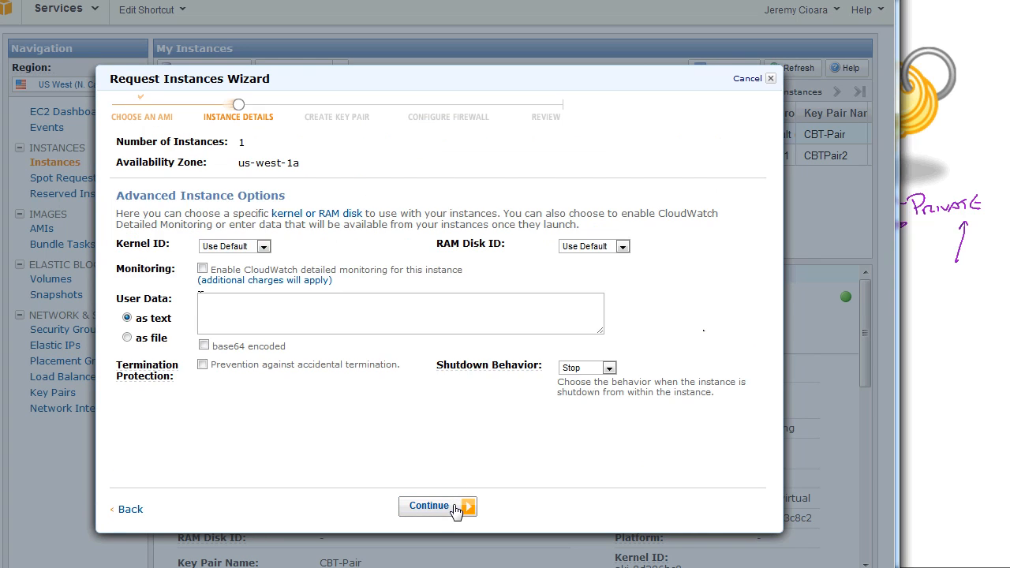
click(437, 506)
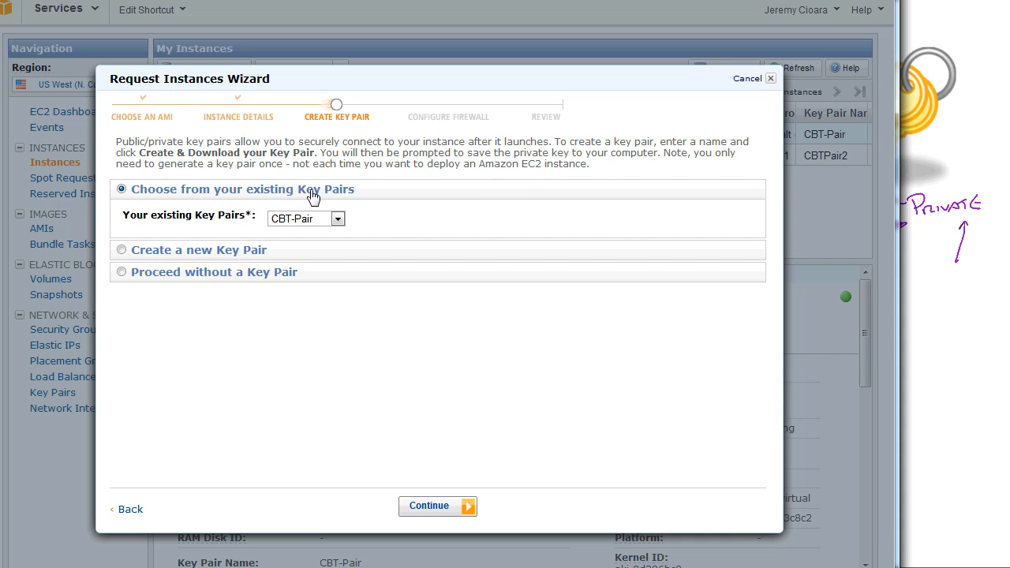
mouse_move(283, 208)
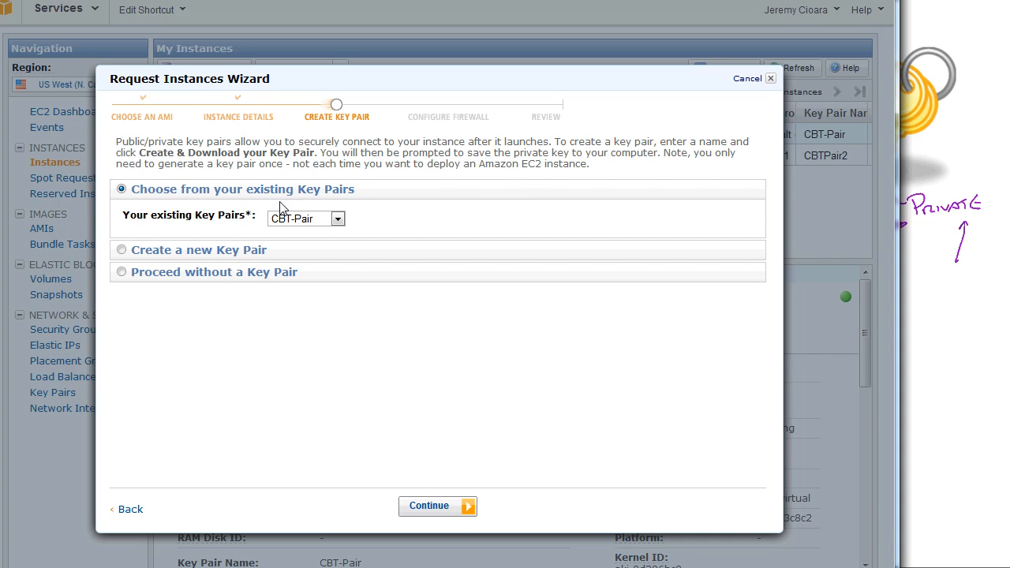
- Create a new key pair named MicroKey
click(338, 218)
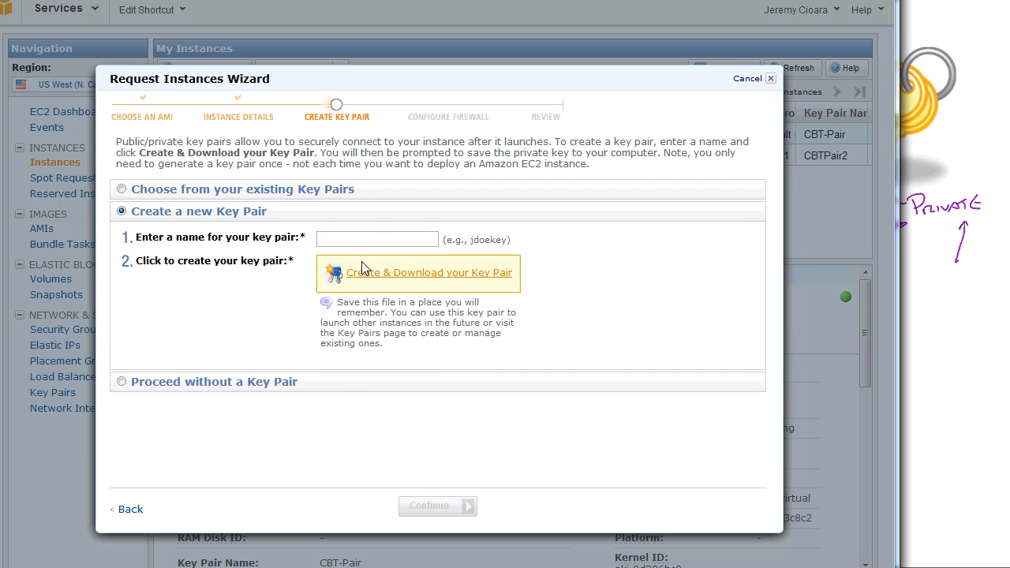
text(Mic)
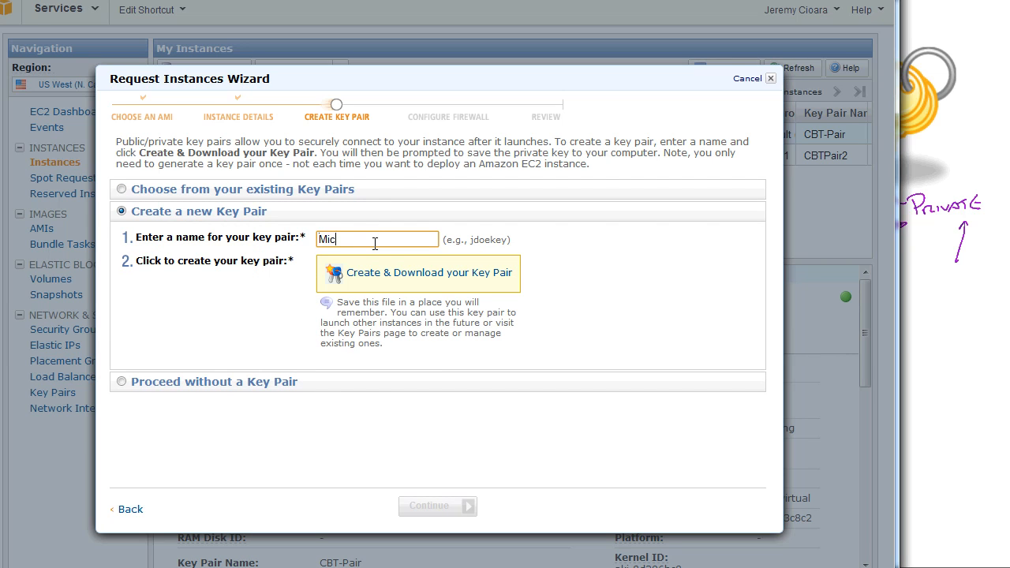
text(roKey)
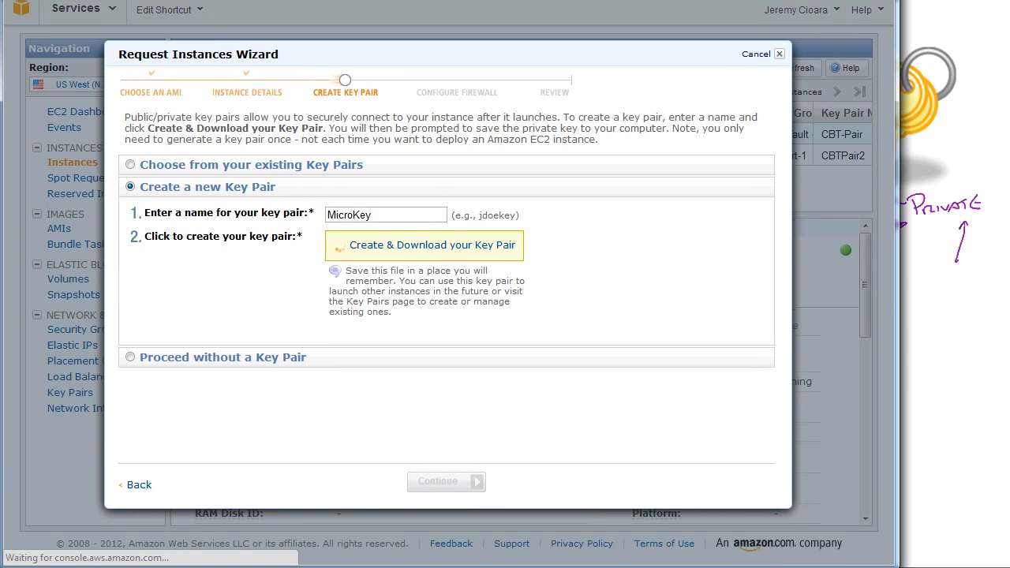
- Download the MicroKey key pair and open MicroKey.pem from Downloads in Notepad++
click(423, 245)
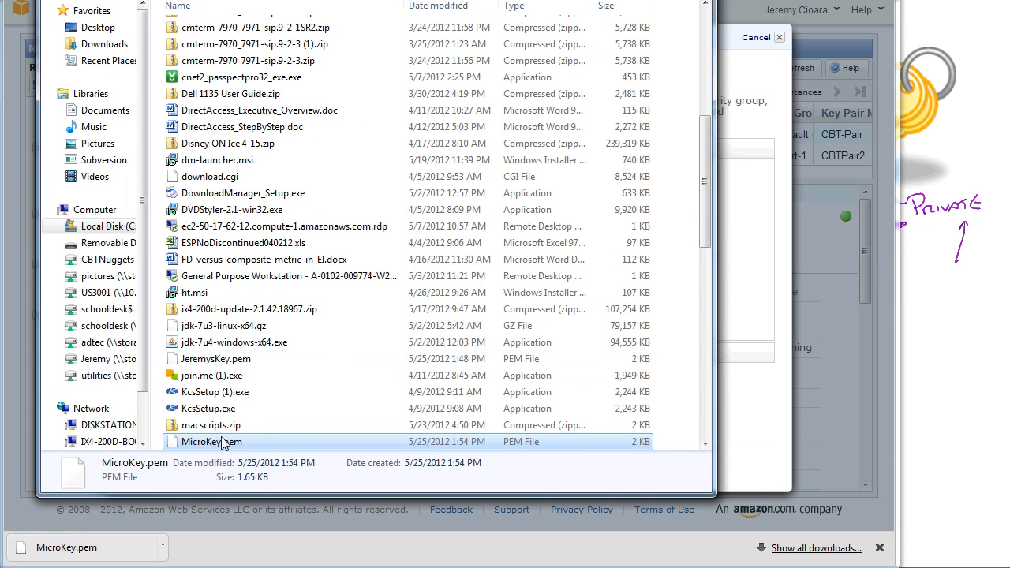
right_click(211, 442)
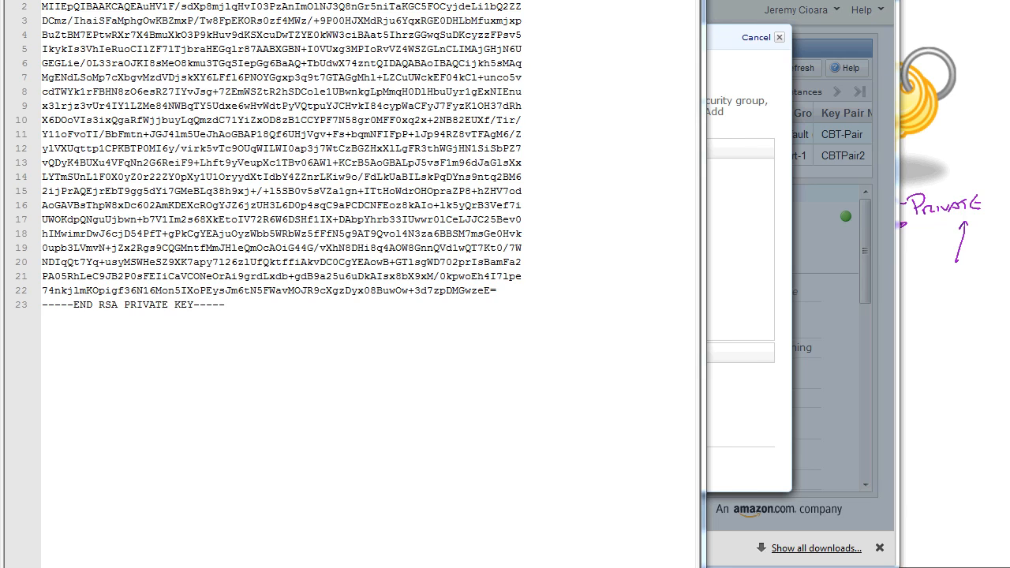
- Review the RSA private key in MicroKey.pem, then close Notepad++
scroll(up, 3)
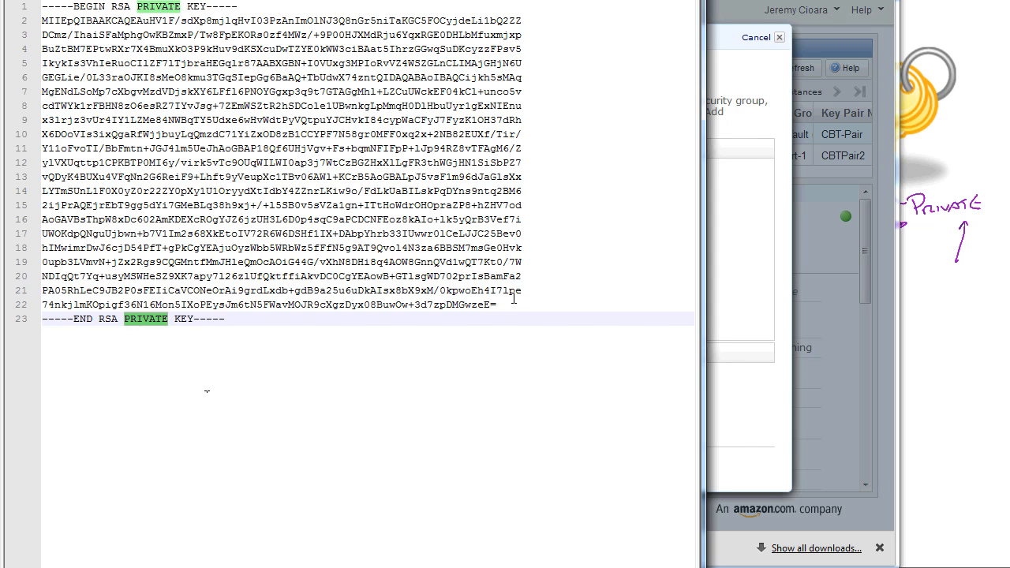
key(ctrl+a)
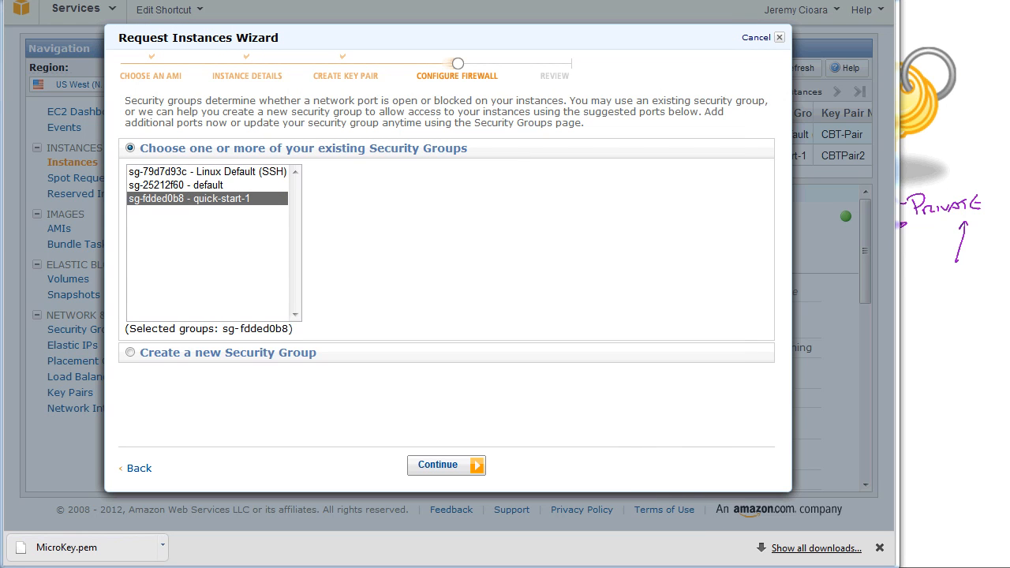
mouse_move(678, 84)
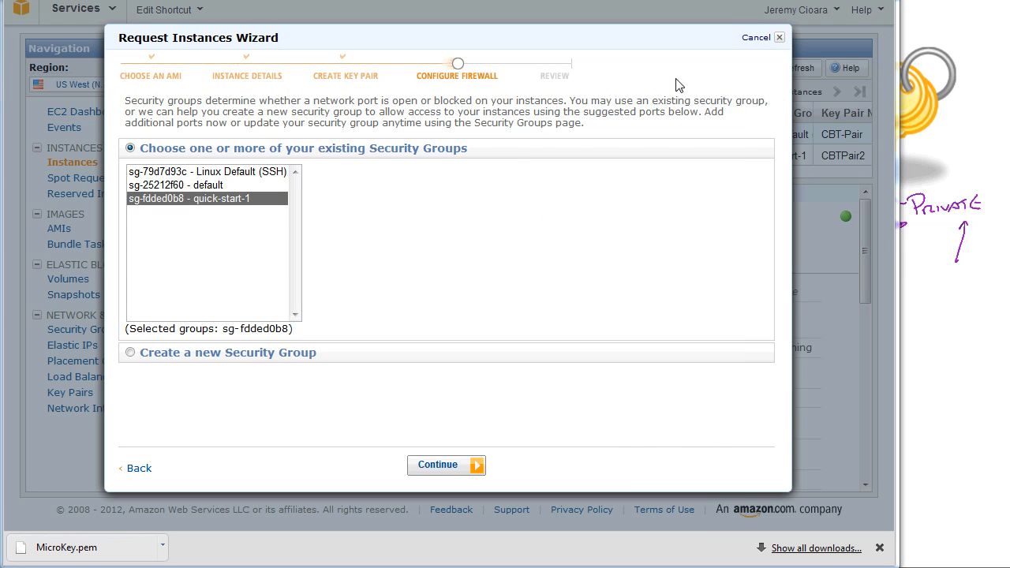
- Cancel the Request Instances Wizard and open SDCORE-TS01's instance actions
click(446, 465)
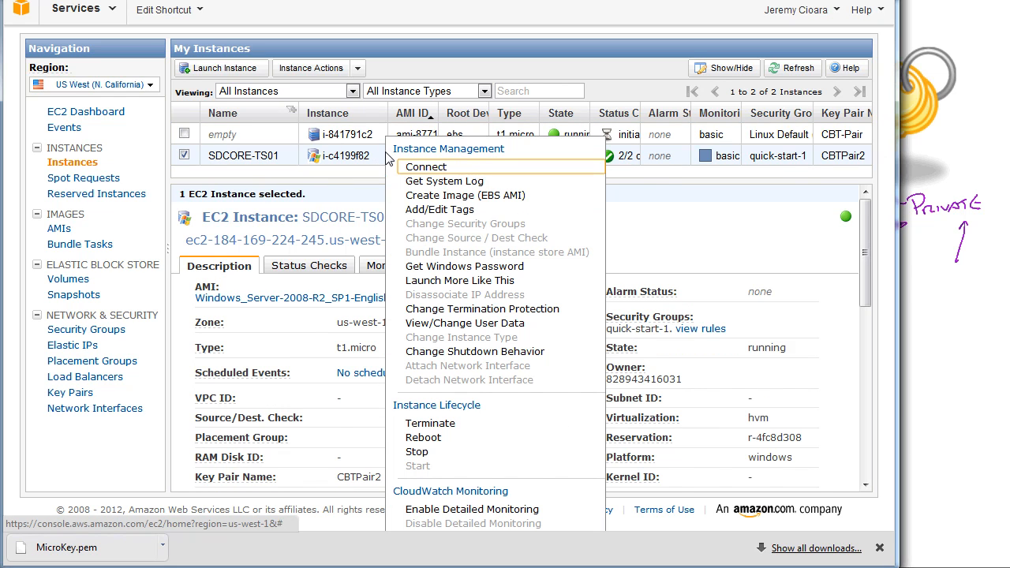
mouse_move(473, 265)
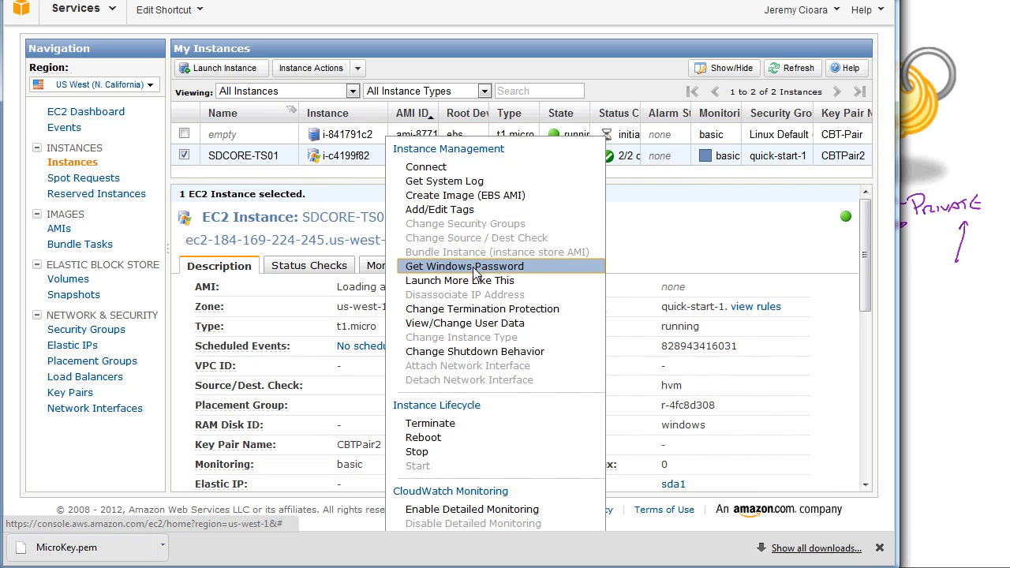
- Retrieve SDCORE-TS01's Administrator password, loading CBTPair2.pem and decrypting it
click(464, 266)
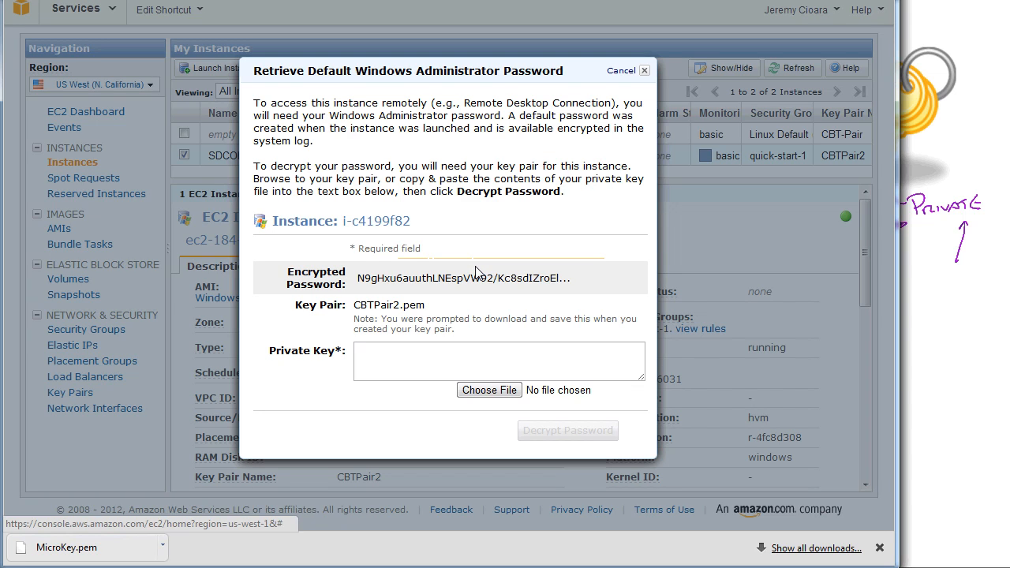
mouse_move(421, 294)
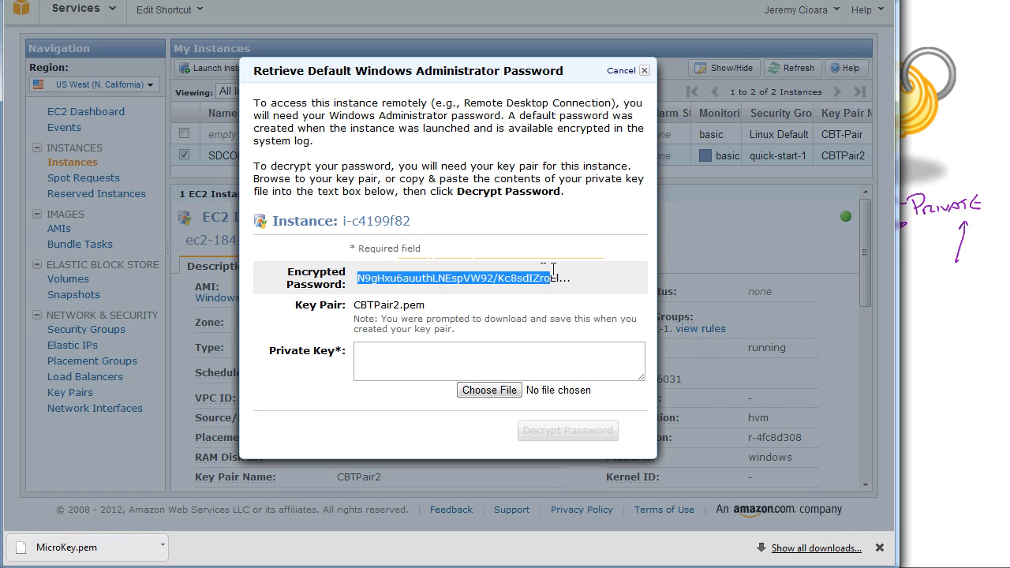
mouse_move(580, 275)
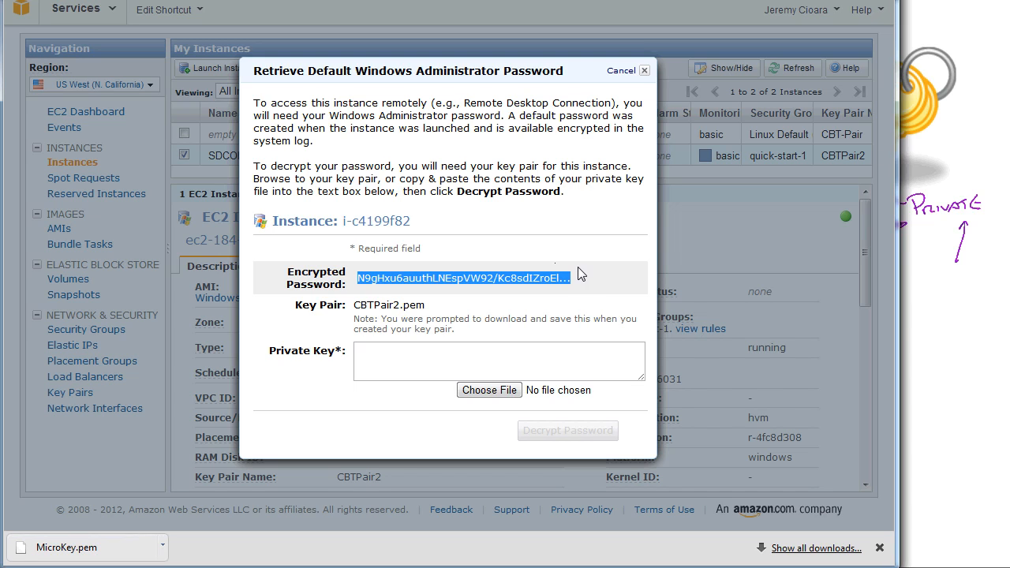
mouse_move(578, 267)
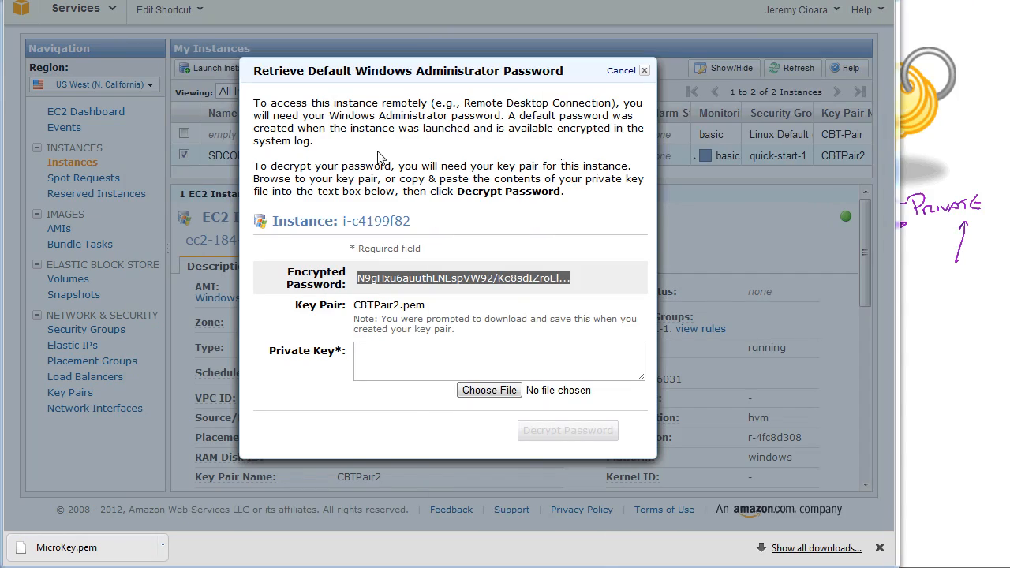
mouse_move(373, 282)
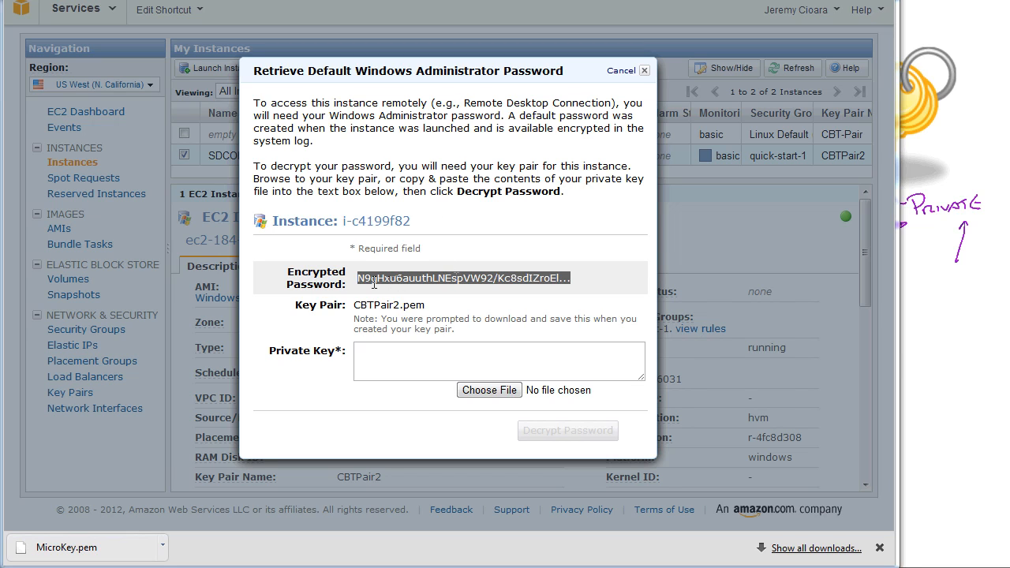
mouse_move(377, 278)
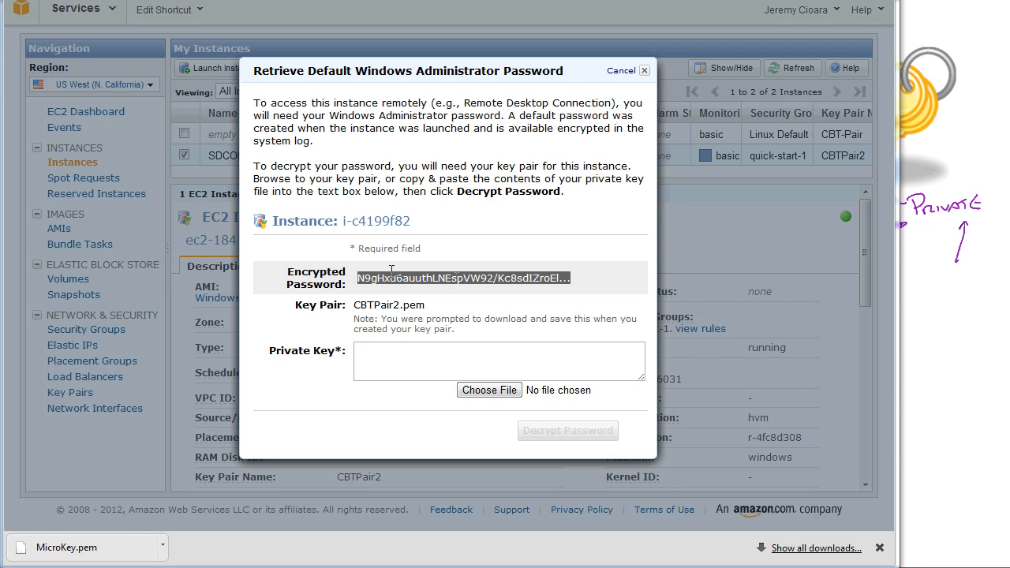
double_click(388, 305)
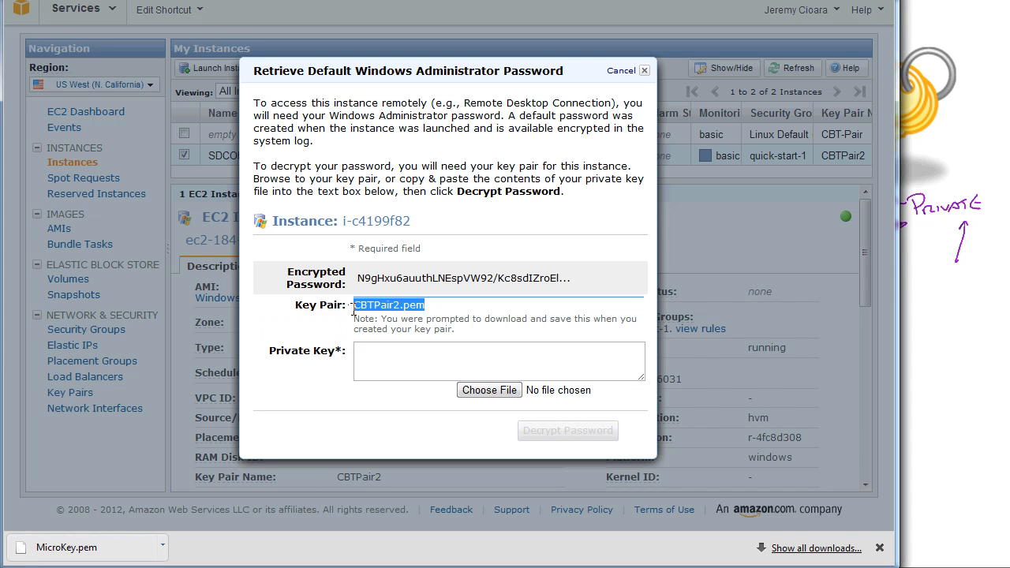
mouse_move(509, 406)
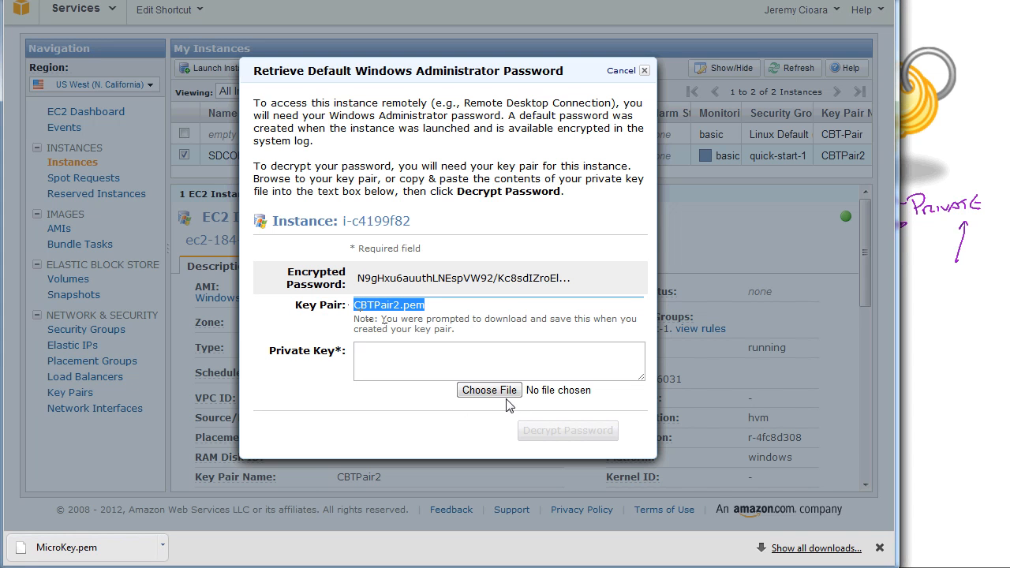
click(489, 390)
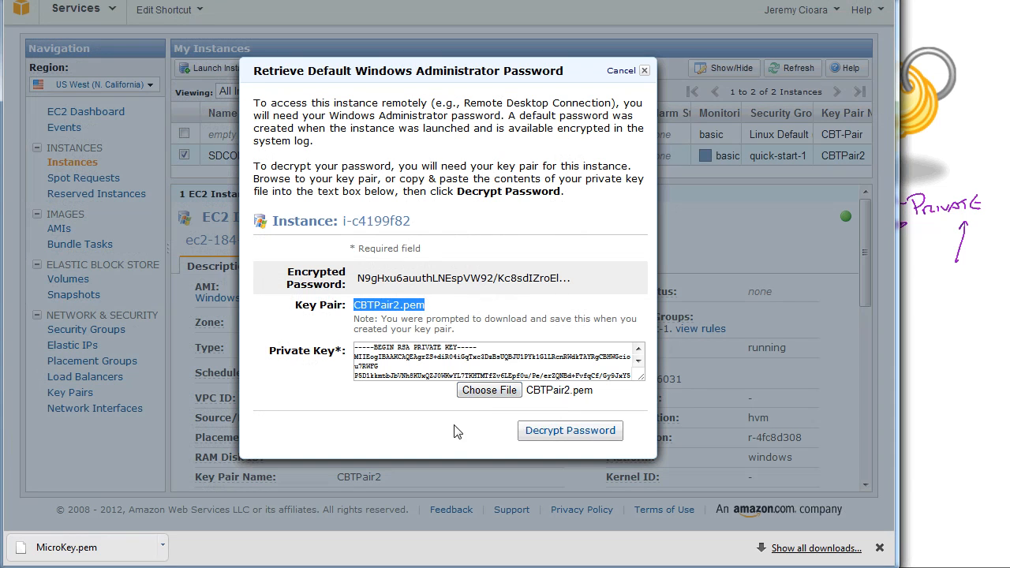
click(430, 347)
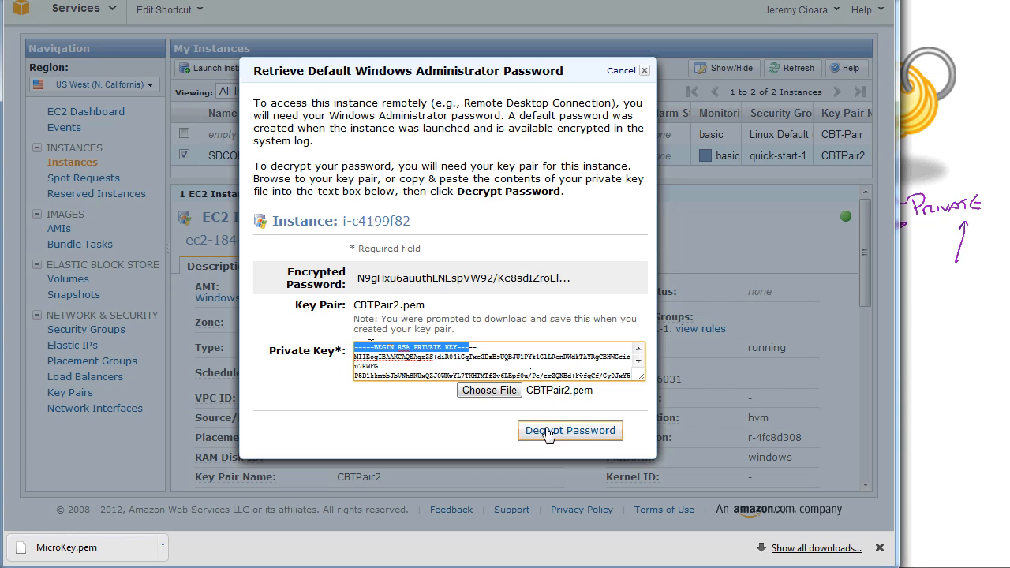
click(570, 430)
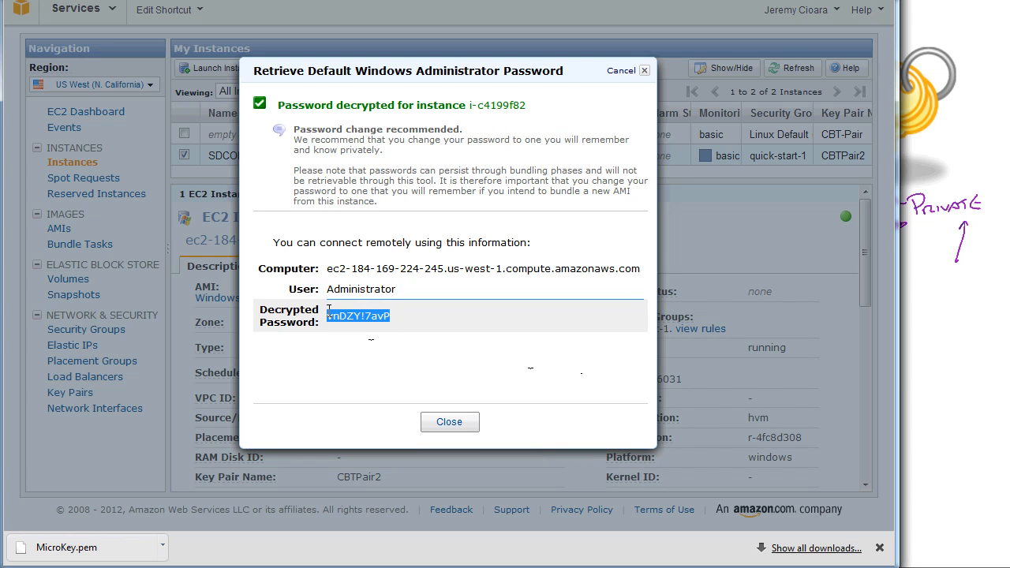
mouse_move(348, 378)
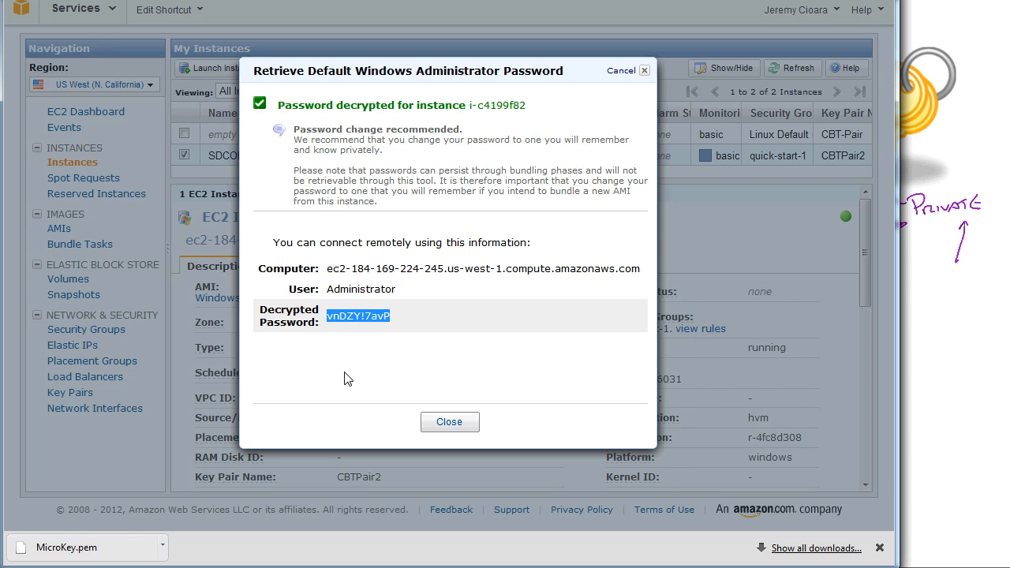
mouse_move(329, 271)
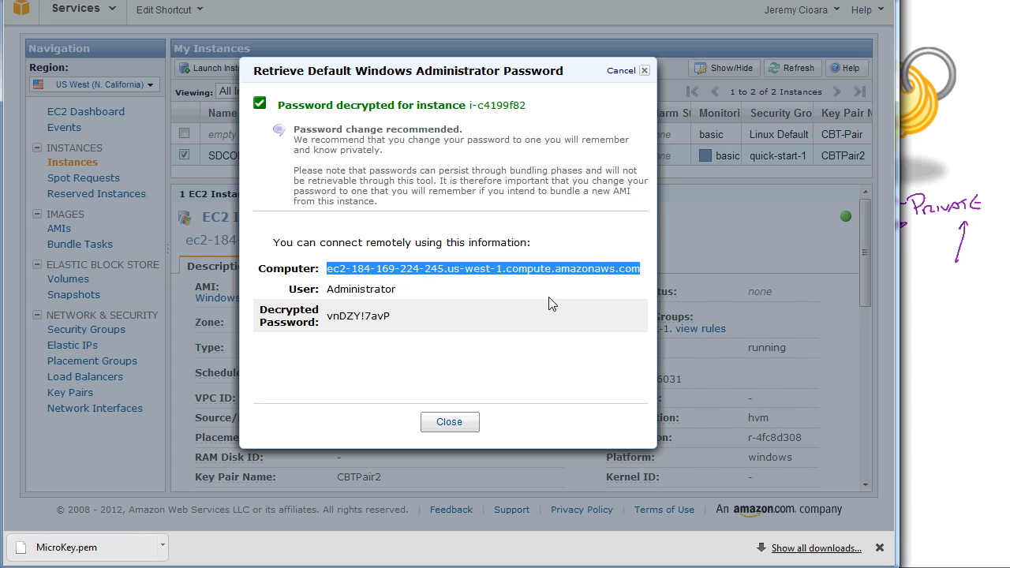
mouse_move(443, 389)
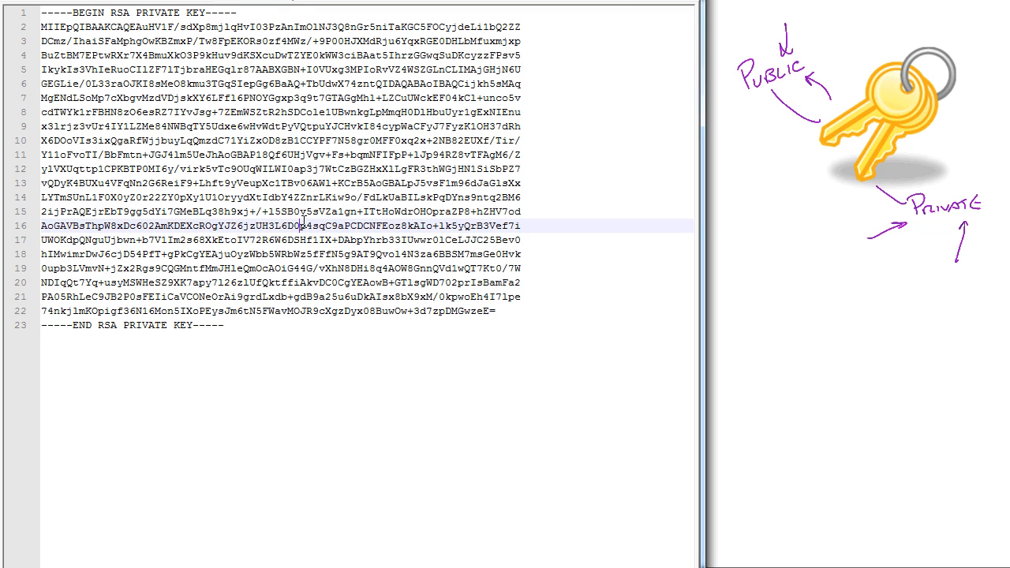
- Switch from the private key file to the Chrome EC2 keypair tutorial
key(ctrl+a)
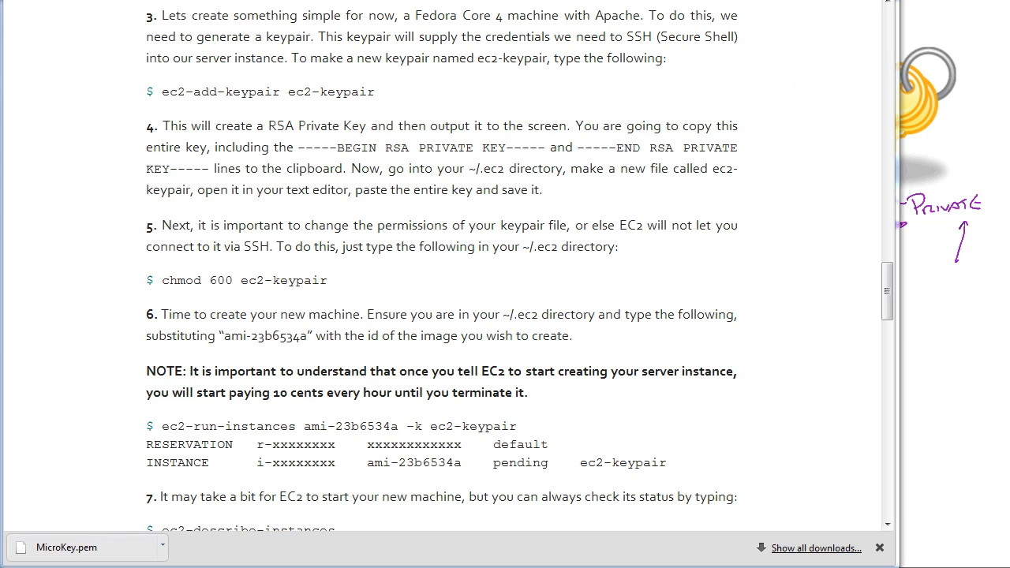
mouse_move(682, 267)
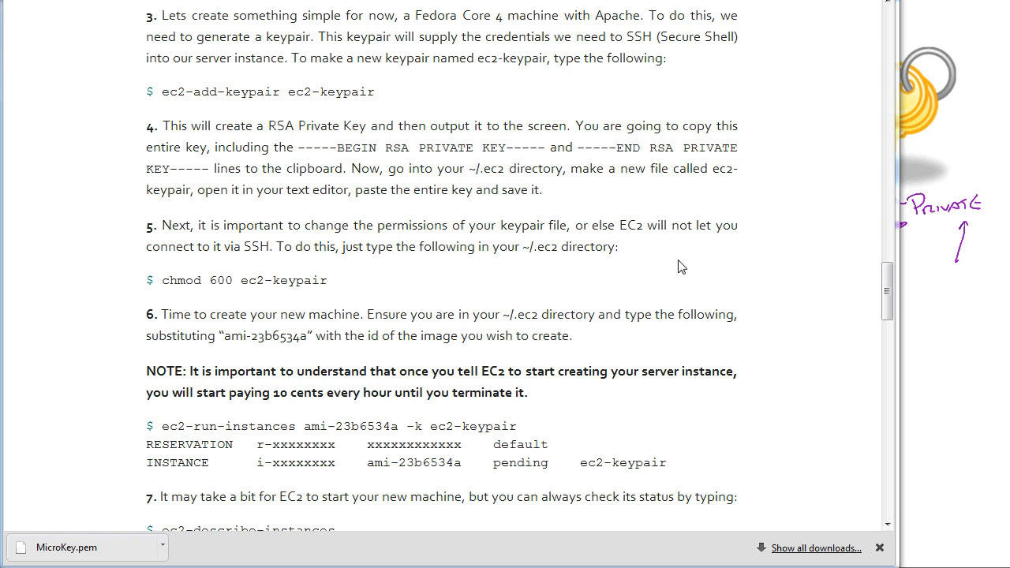
mouse_move(404, 91)
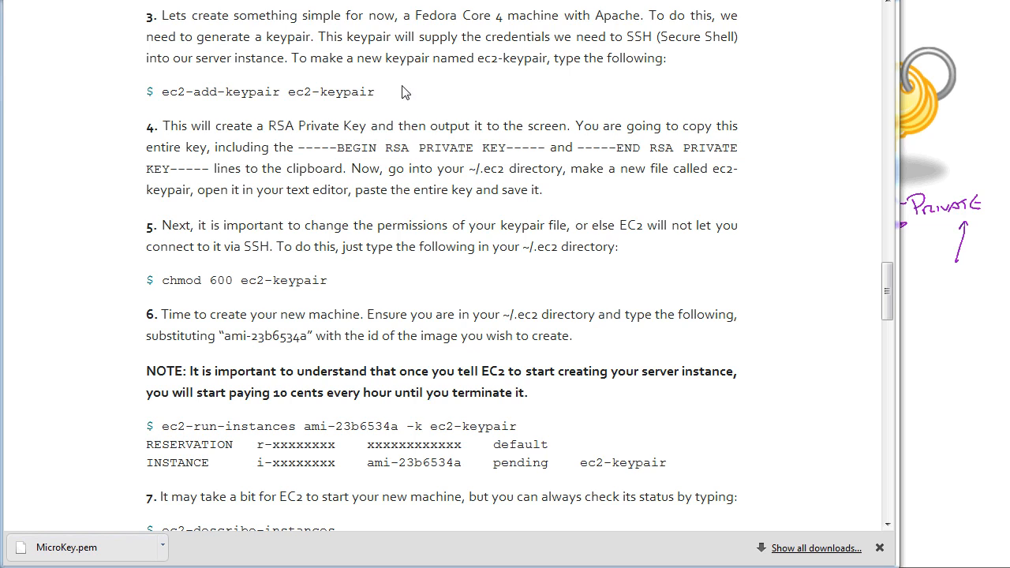
double_click(352, 91)
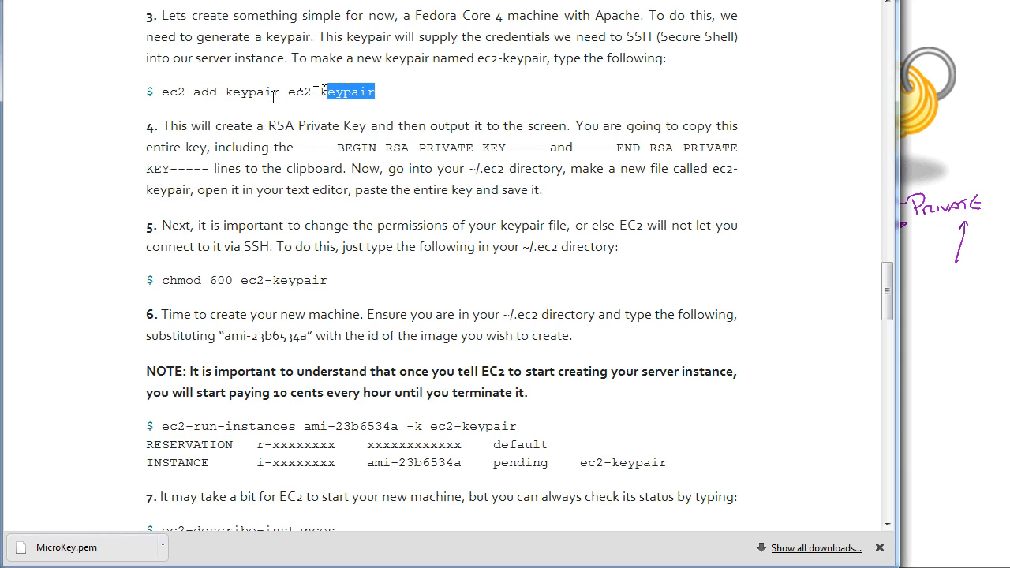
double_click(220, 91)
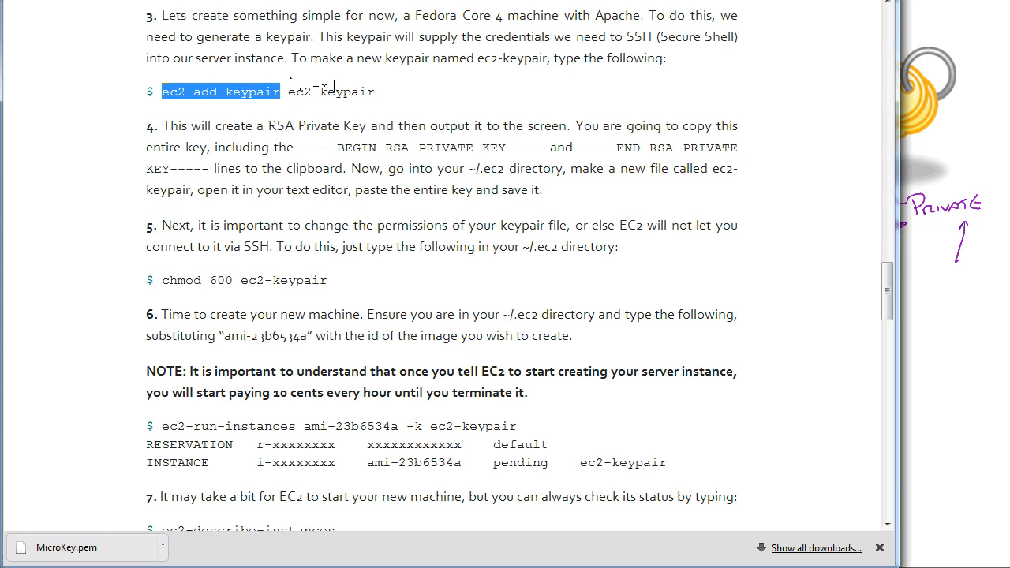
click(379, 95)
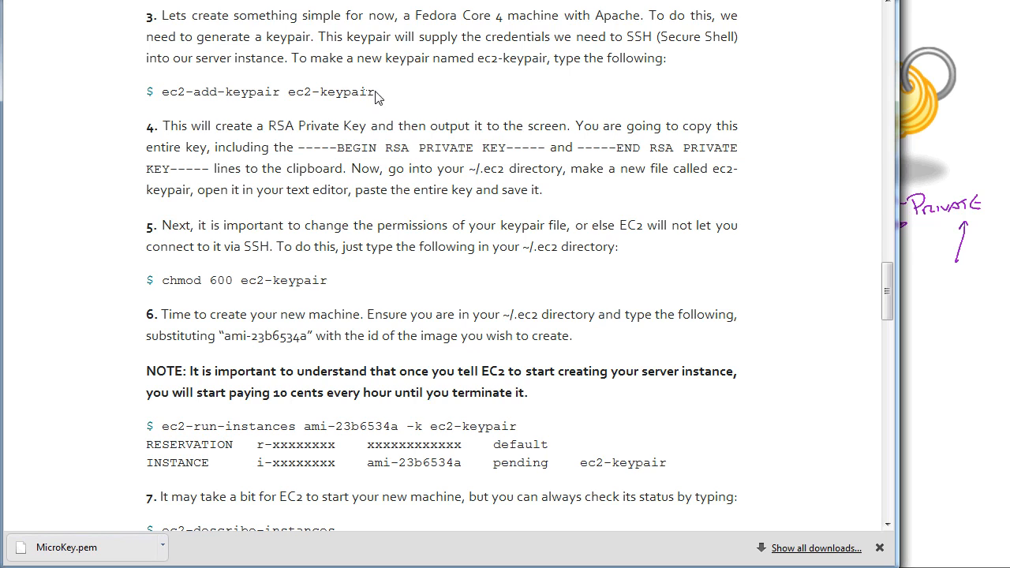
double_click(173, 92)
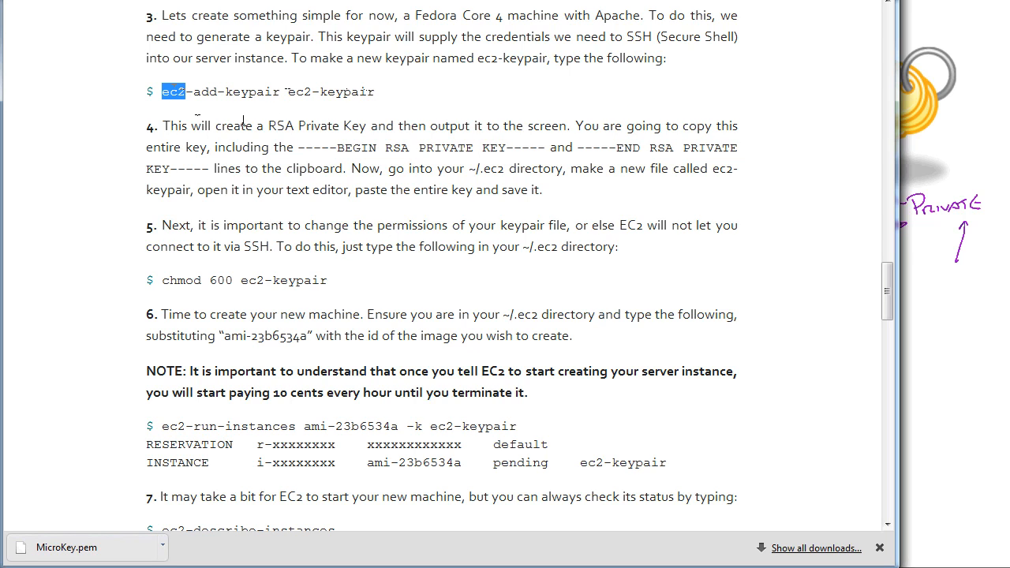
double_click(331, 92)
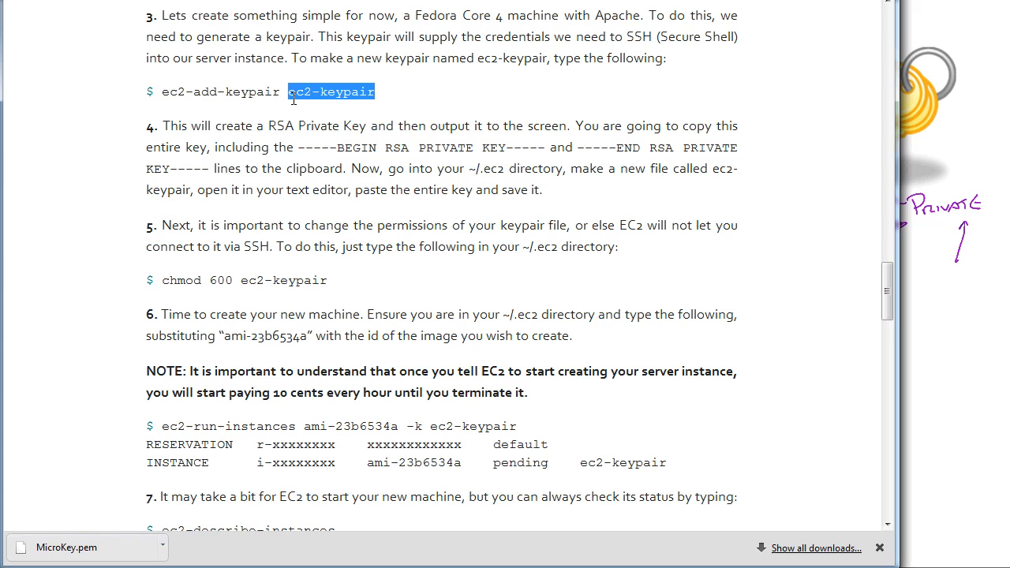
drag(290, 91, 391, 167)
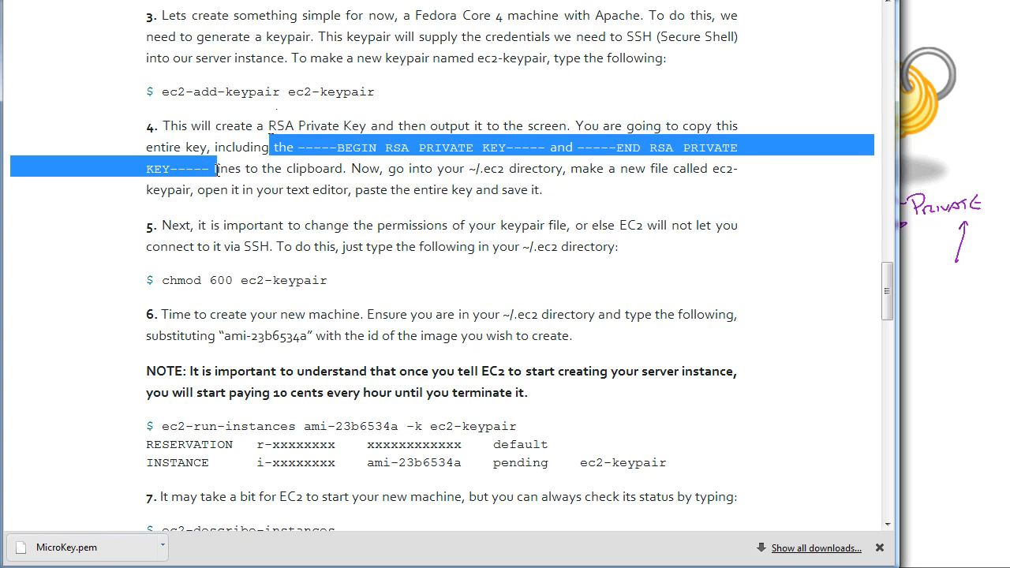
mouse_move(250, 214)
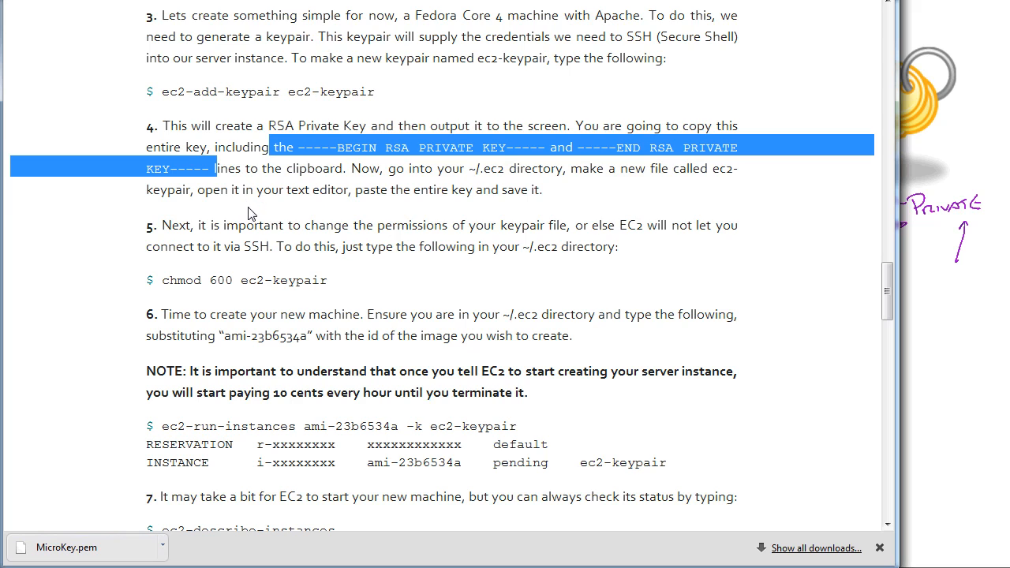
scroll(down, 3)
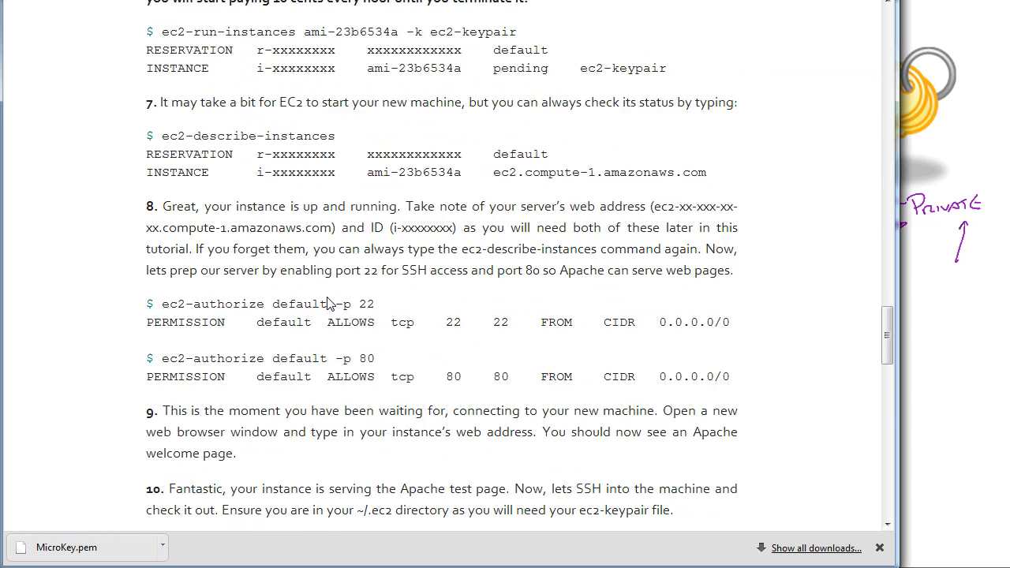
scroll(down, 3)
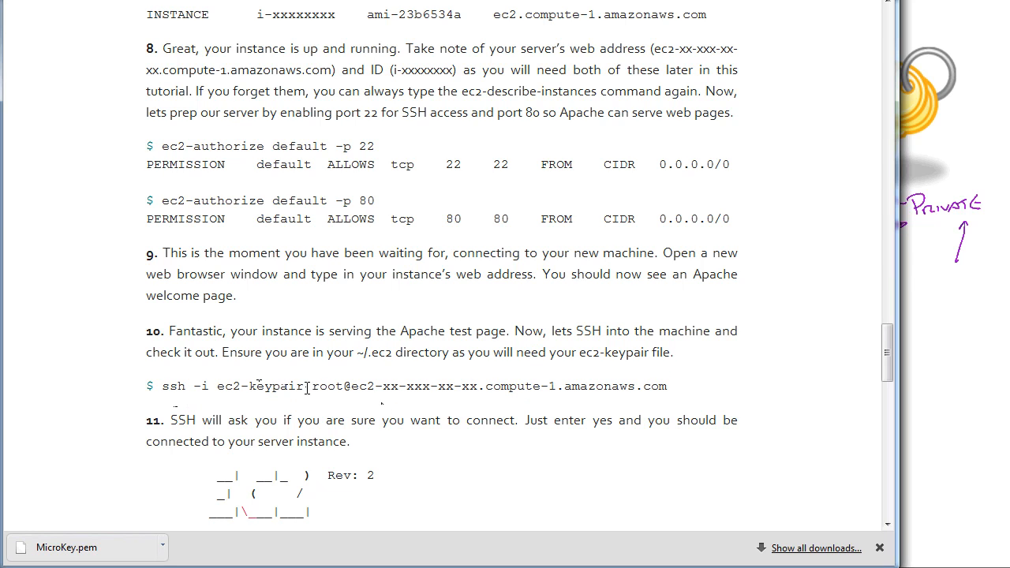
double_click(261, 386)
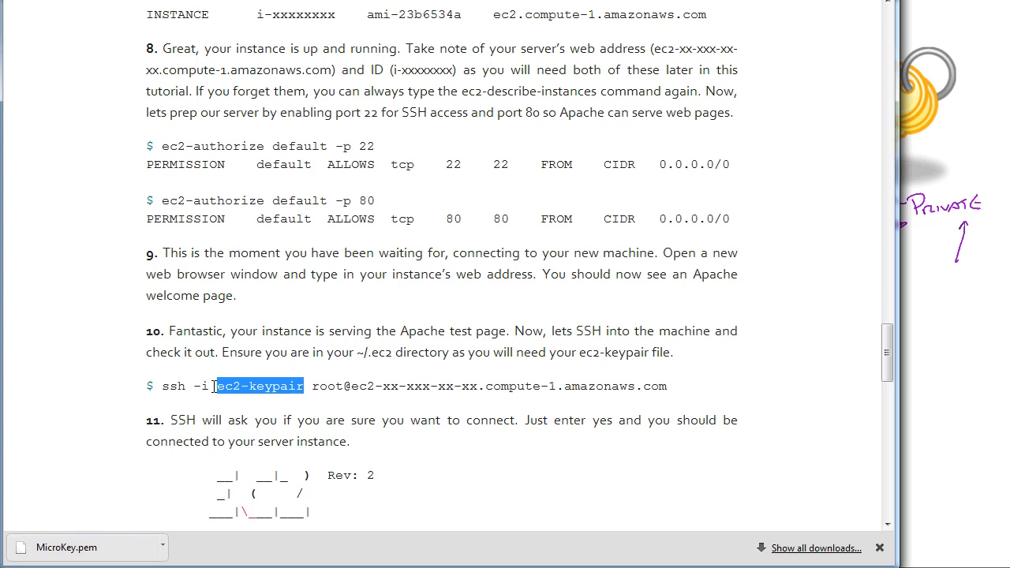
click(319, 385)
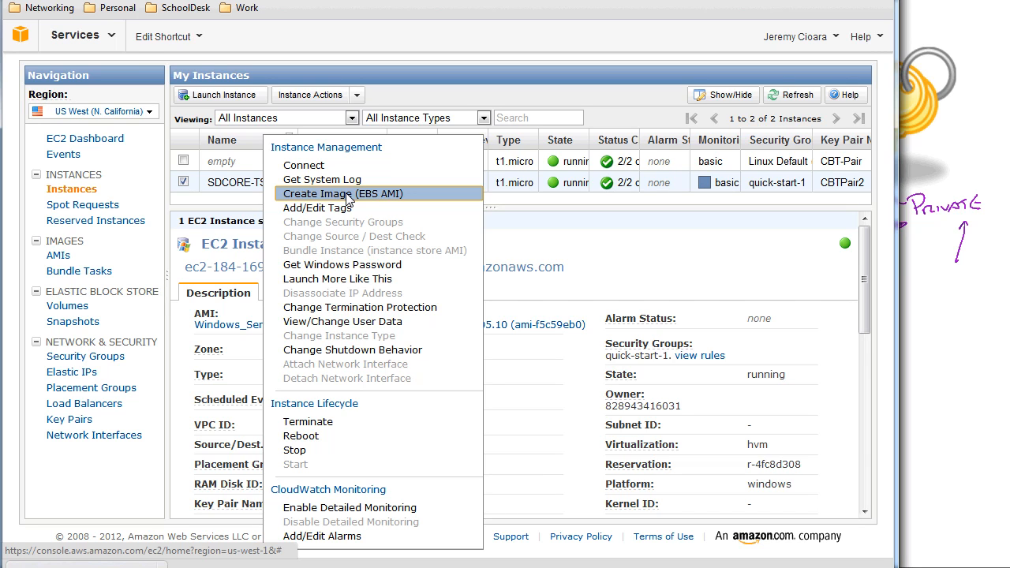
mouse_move(318, 207)
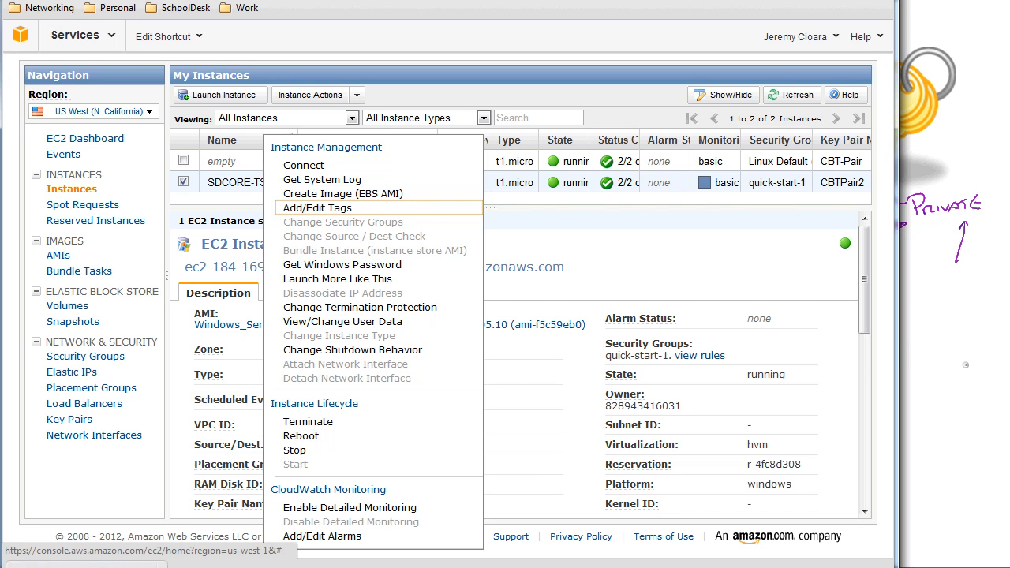